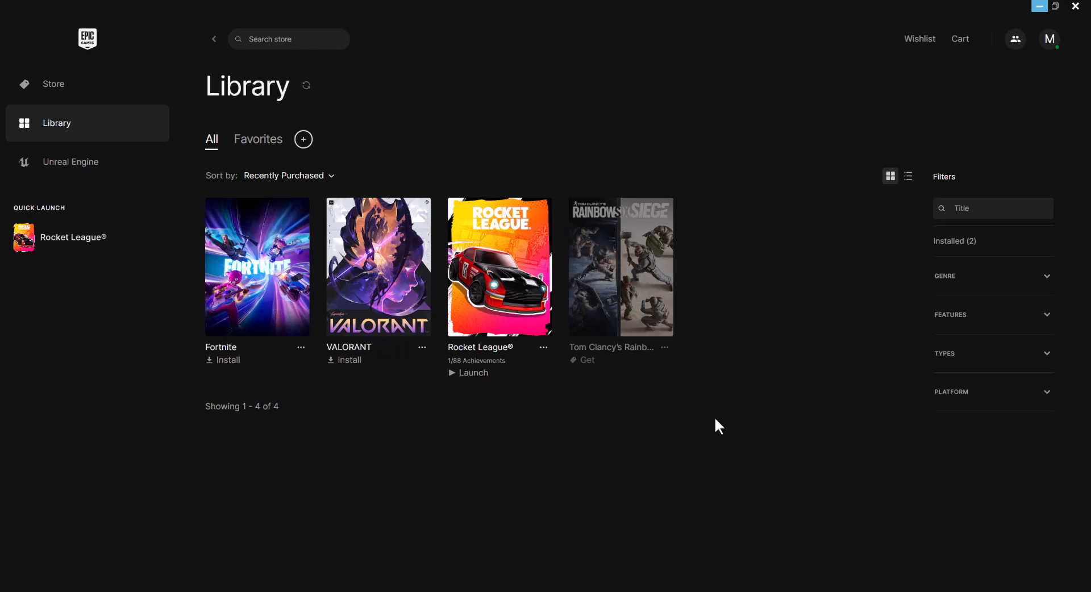
mouse_move(554, 176)
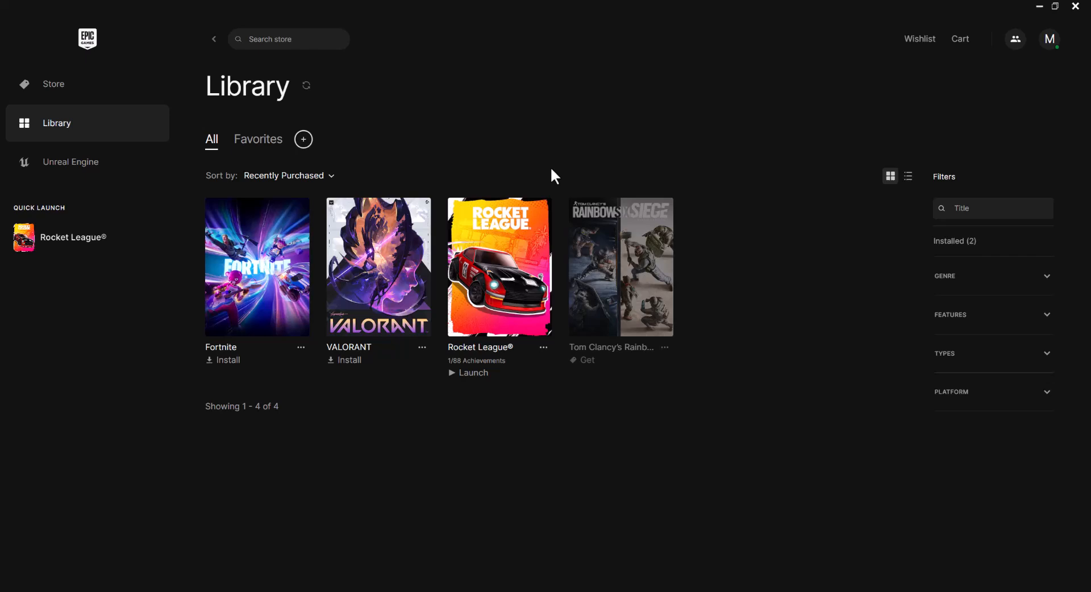
mouse_move(853, 116)
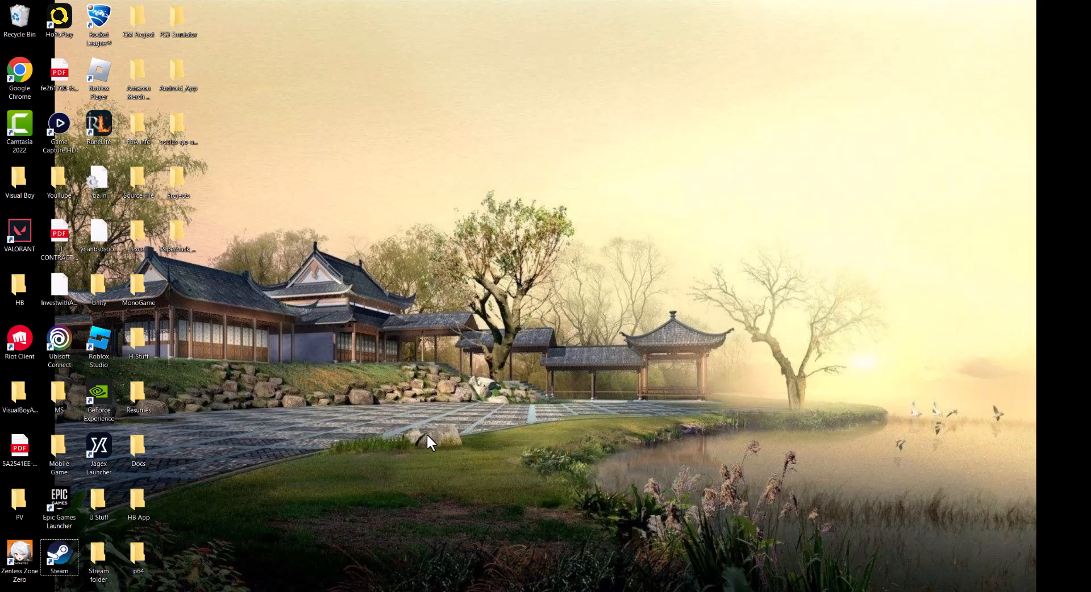
Step: Run %localappdata% from the Windows Run dialog to open the AppData Local folder
click(14, 588)
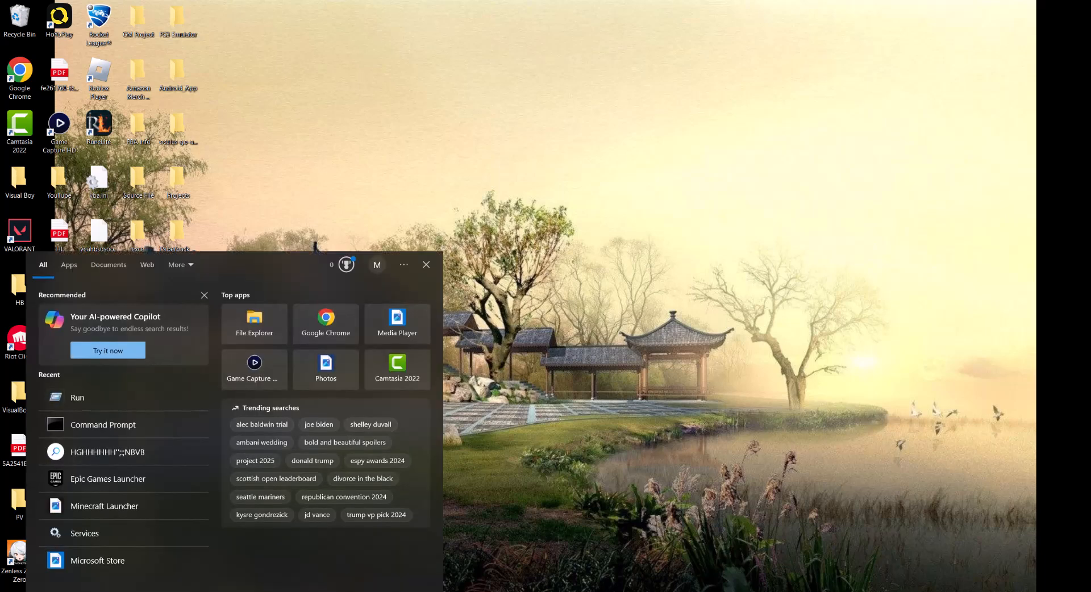
click(77, 397)
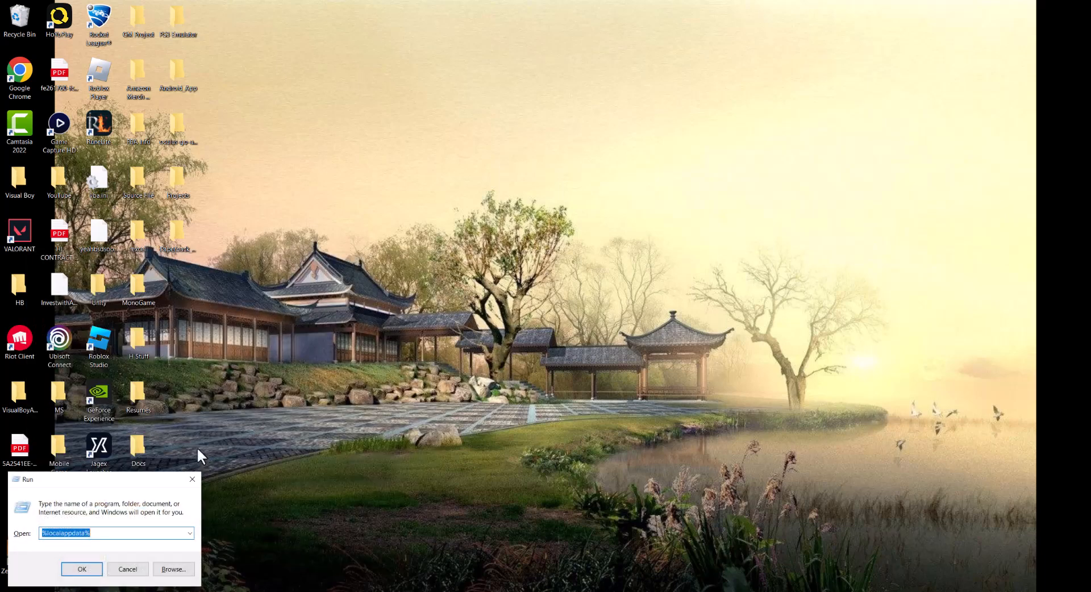
click(69, 532)
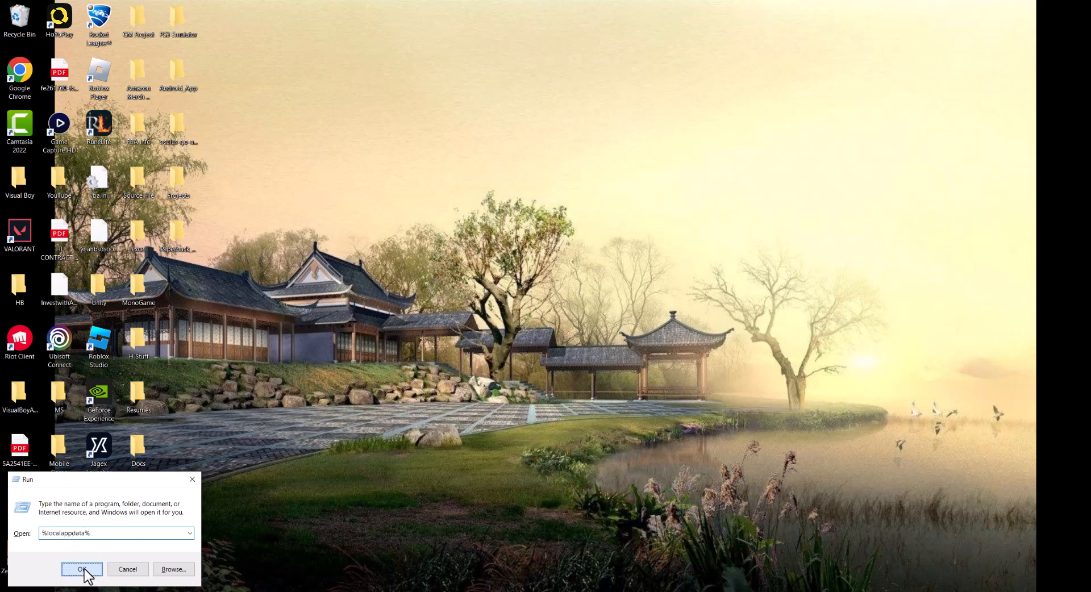
click(81, 568)
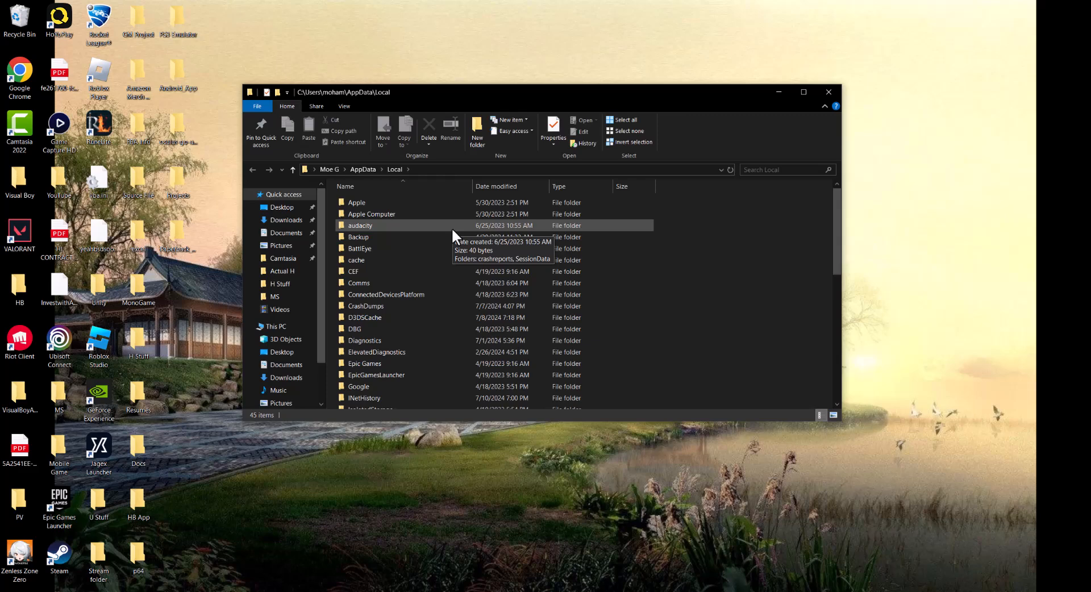
Step: Select and delete the Epic Games and EpicGamesLauncher folders, then return to Local
scroll(down, 3)
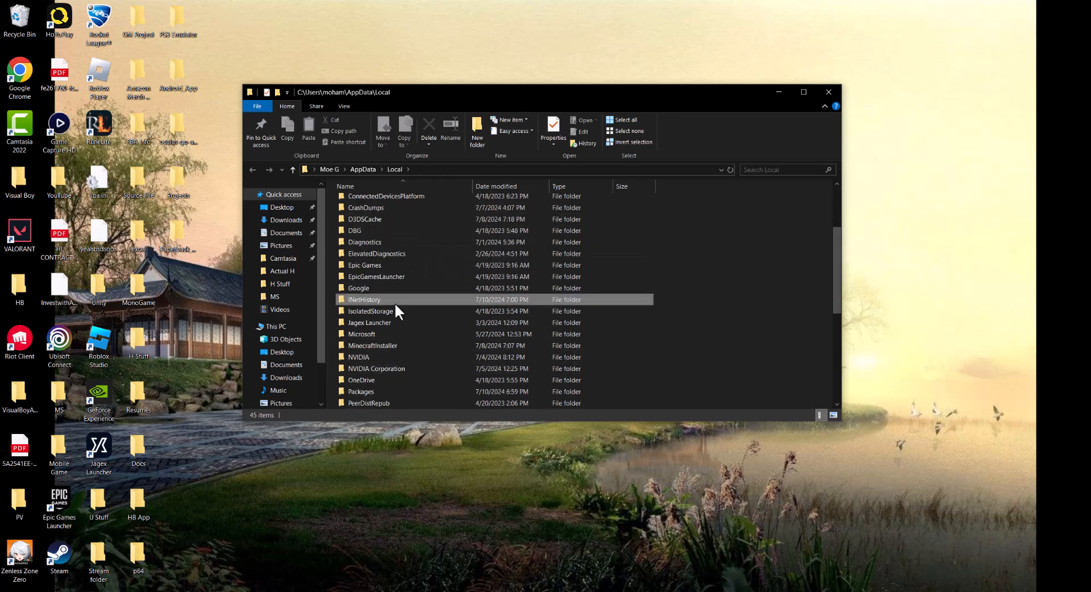
click(364, 265)
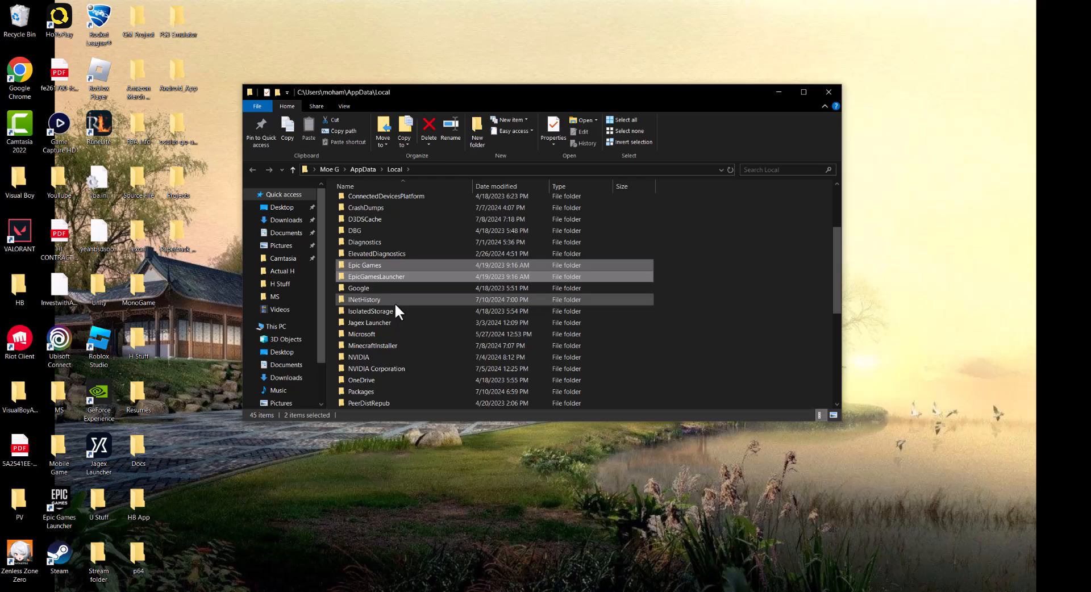
click(376, 277)
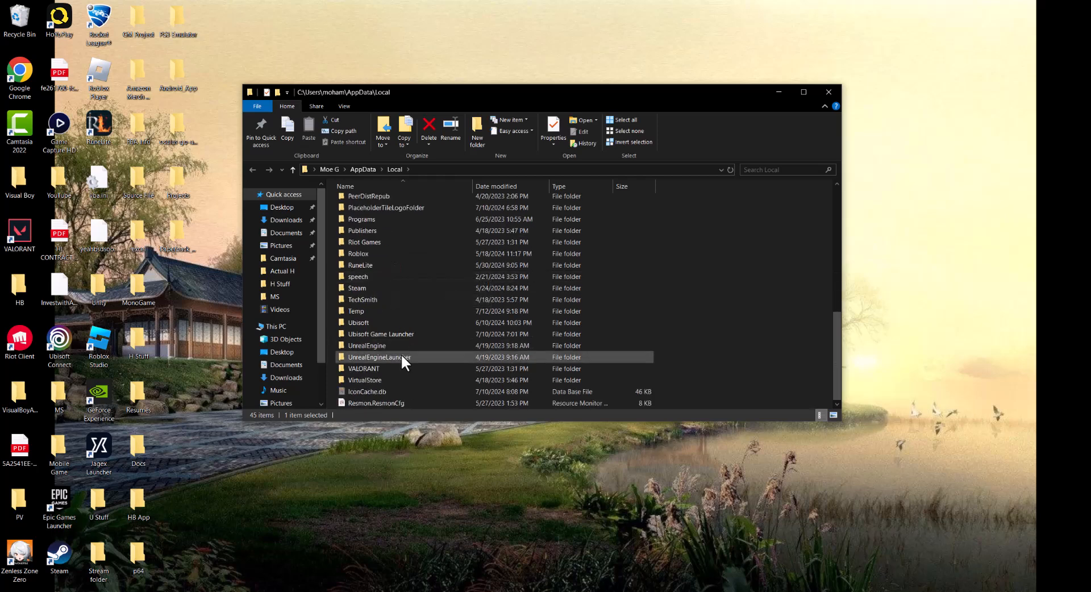
mouse_move(396, 348)
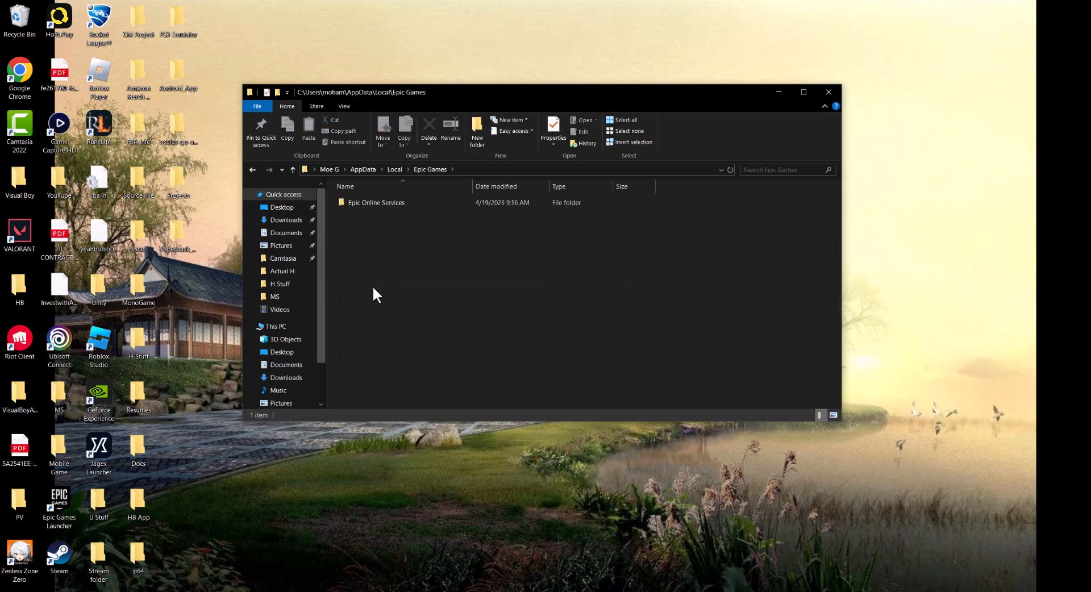
click(394, 170)
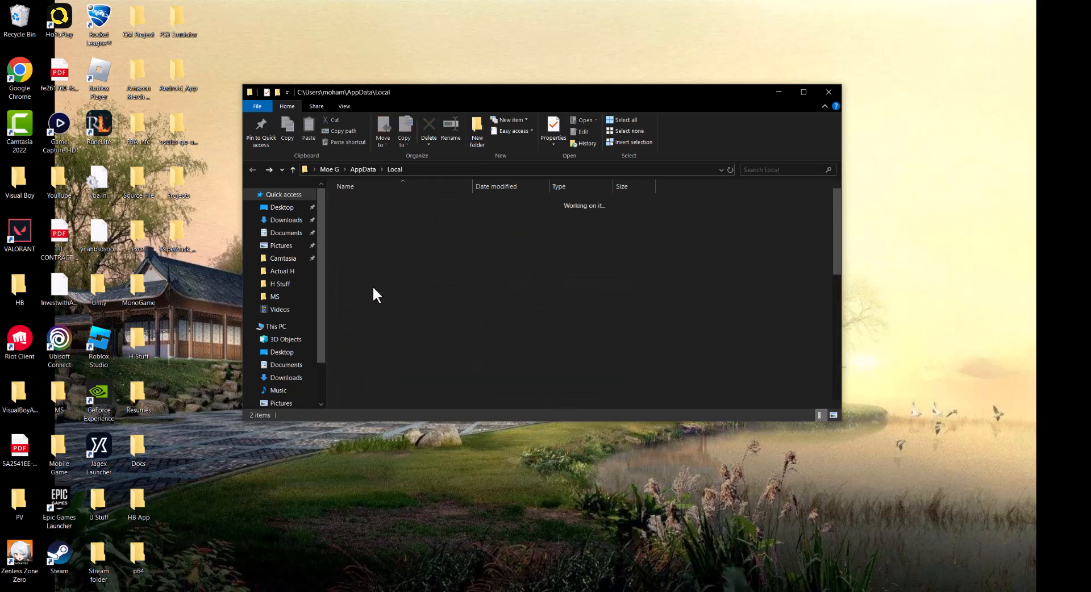